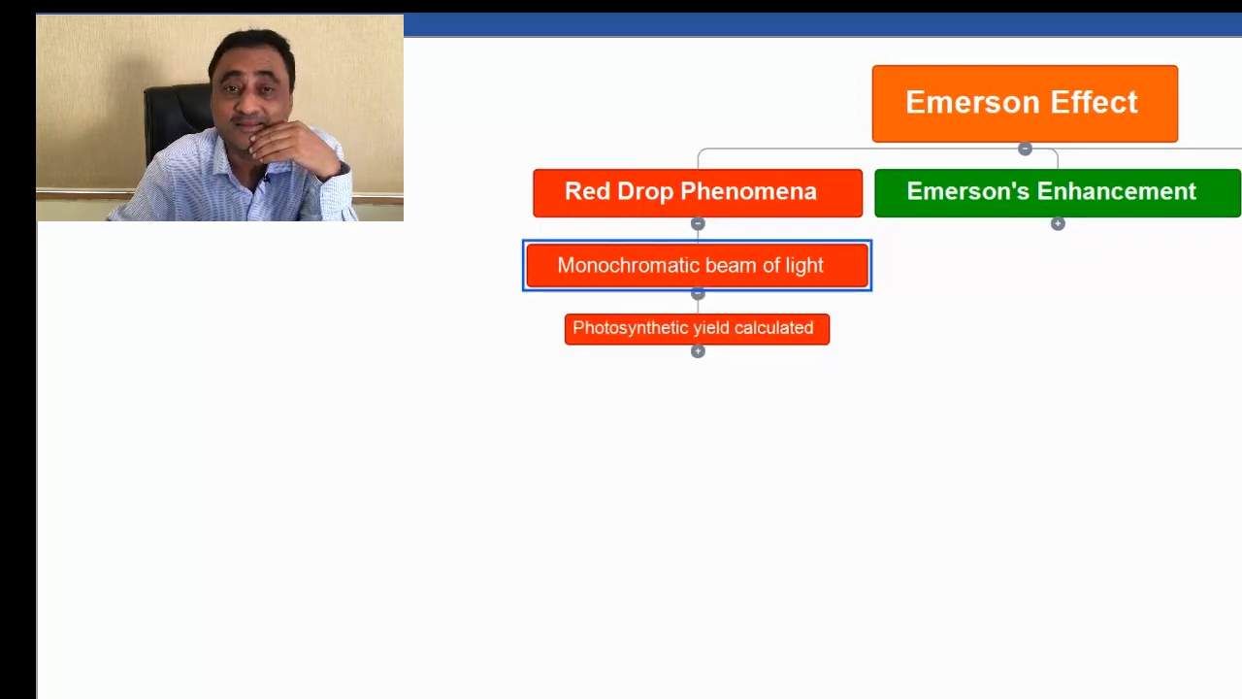
Expand the Red Drop nodes after 'Photosynthetic yield calculated' and 'Sudden decrease in yield', revealing the yield graph
{"action": "left_click", "coordinate": [697, 328]}
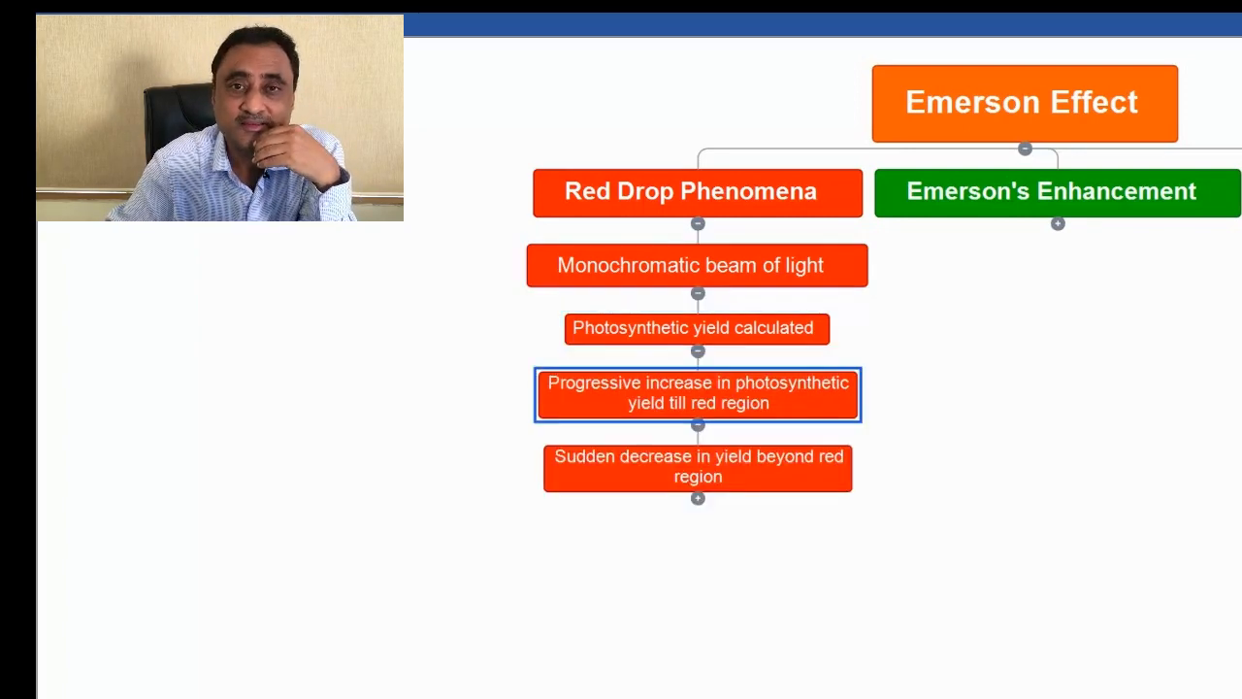
{"action": "left_click", "coordinate": [697, 498]}
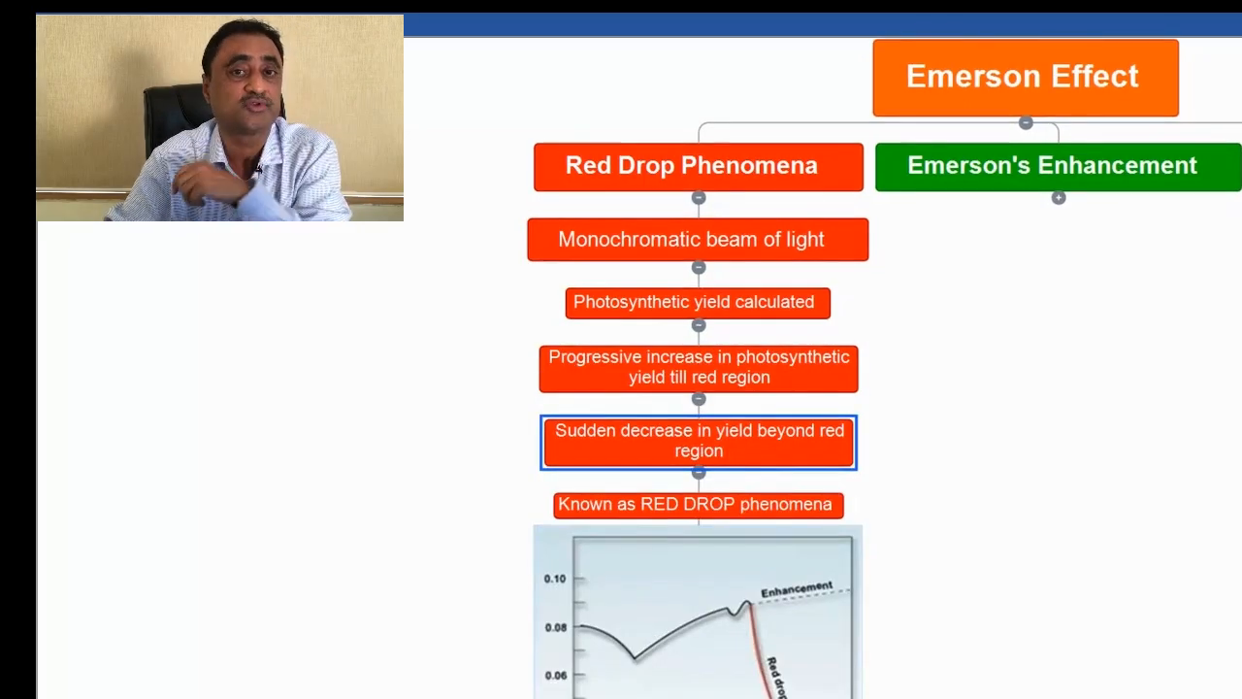
Expand Emerson's Enhancement to show its three green nodes and the flash-rate graph
{"action": "left_click", "coordinate": [1059, 197]}
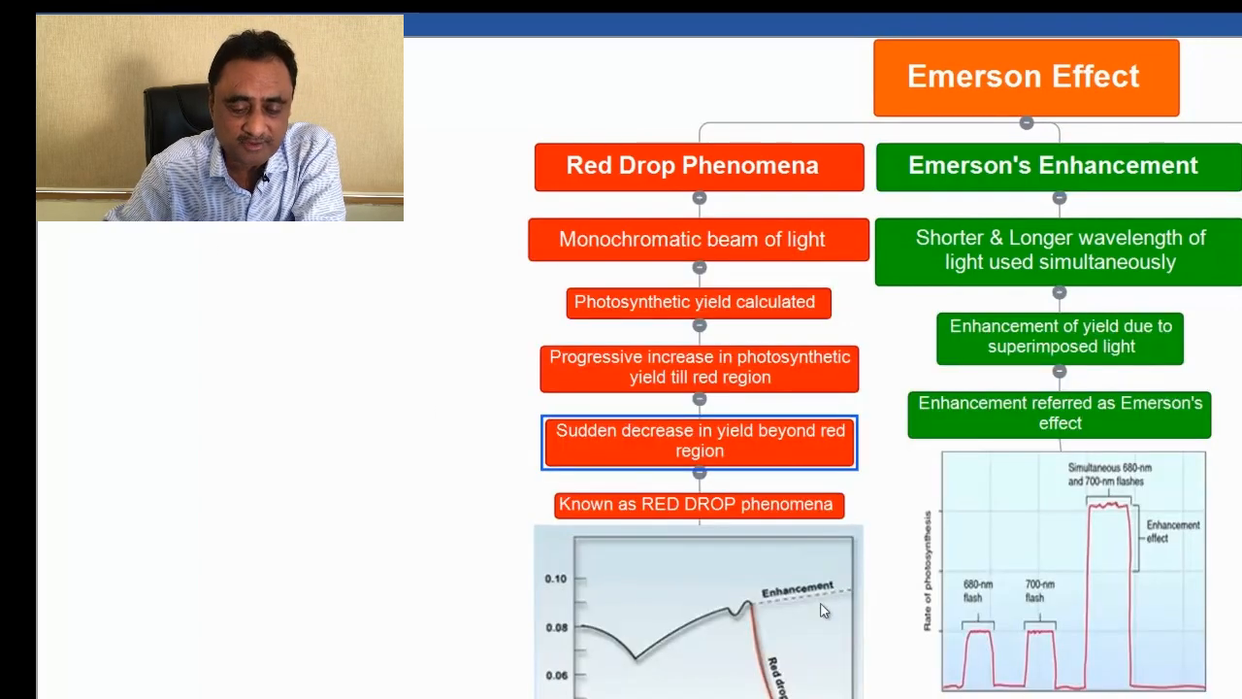
{"action": "mouse_move", "coordinate": [648, 656]}
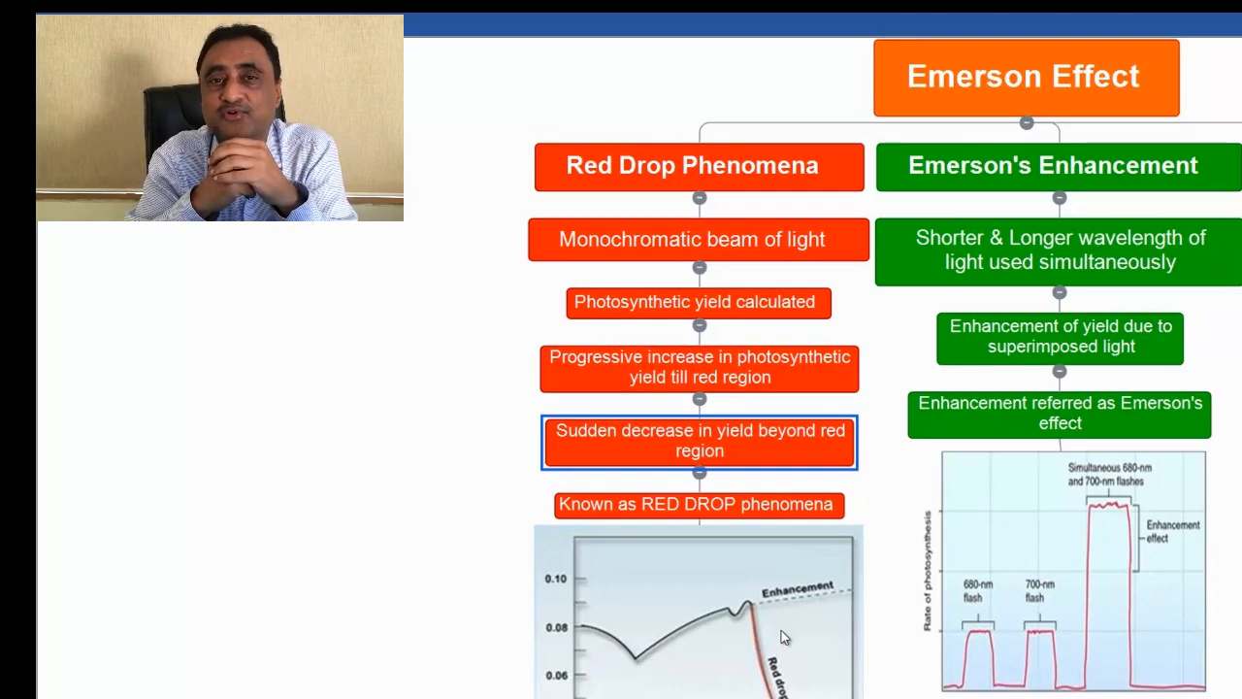
{"action": "mouse_move", "coordinate": [745, 651]}
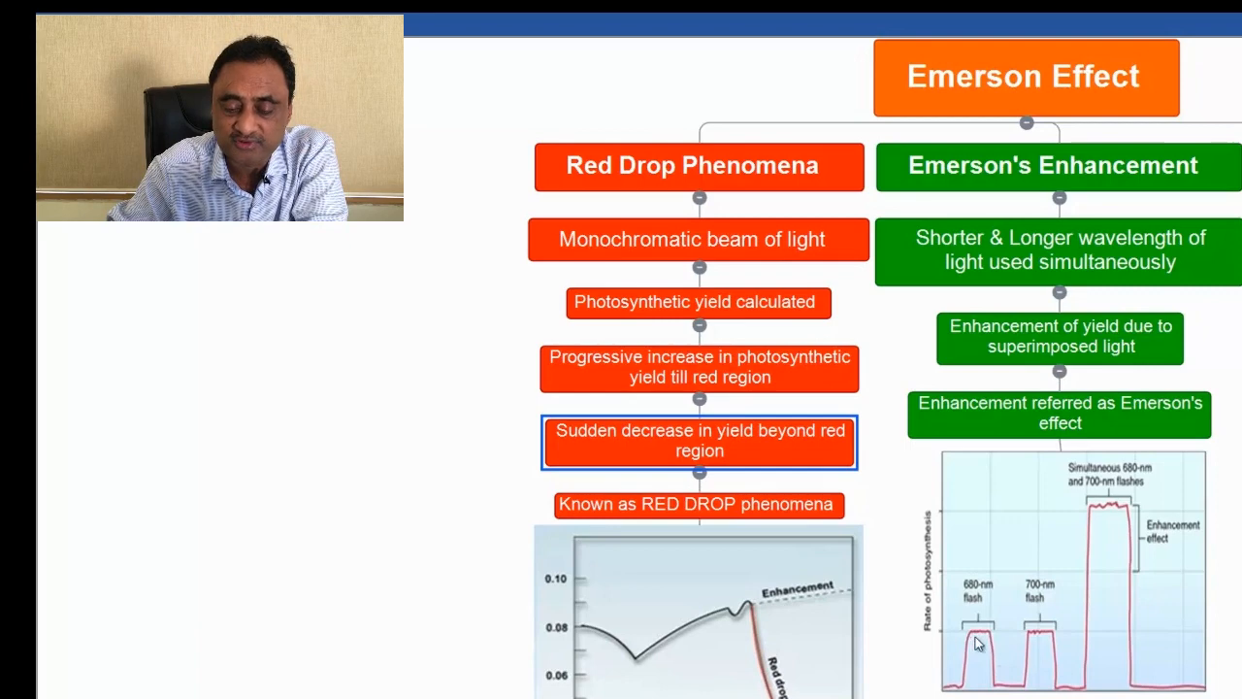
{"action": "mouse_move", "coordinate": [1056, 652]}
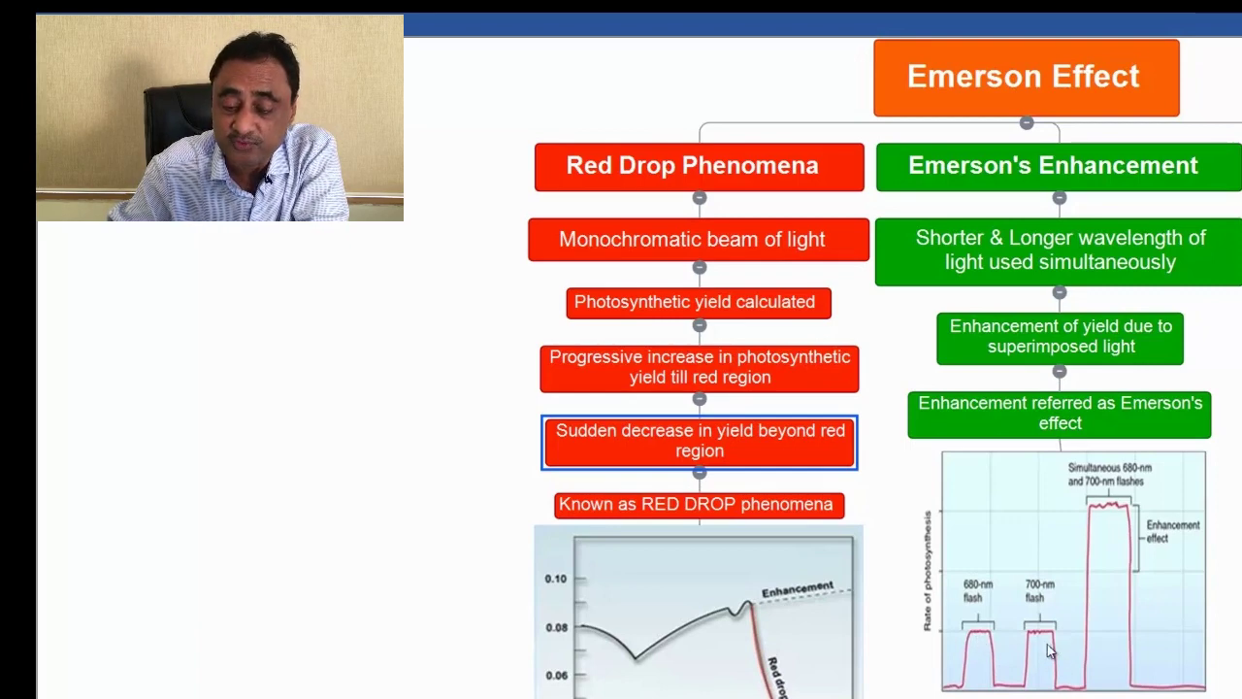
{"action": "mouse_move", "coordinate": [988, 657]}
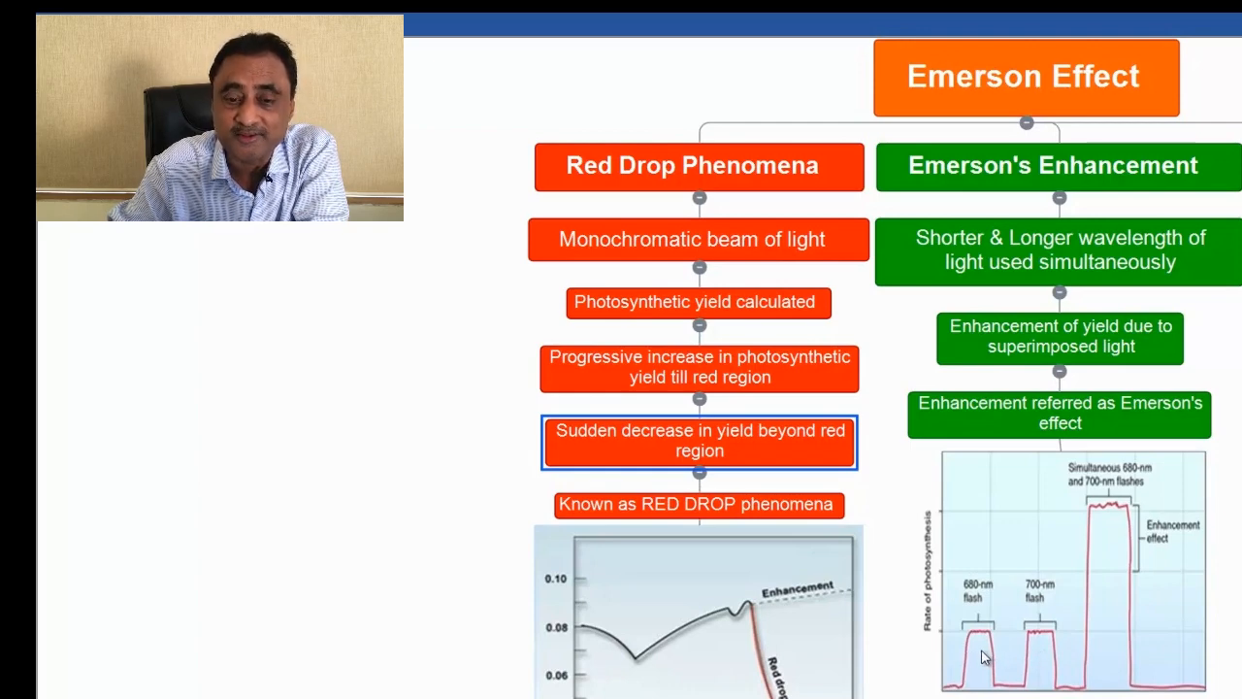
{"action": "mouse_move", "coordinate": [1021, 627]}
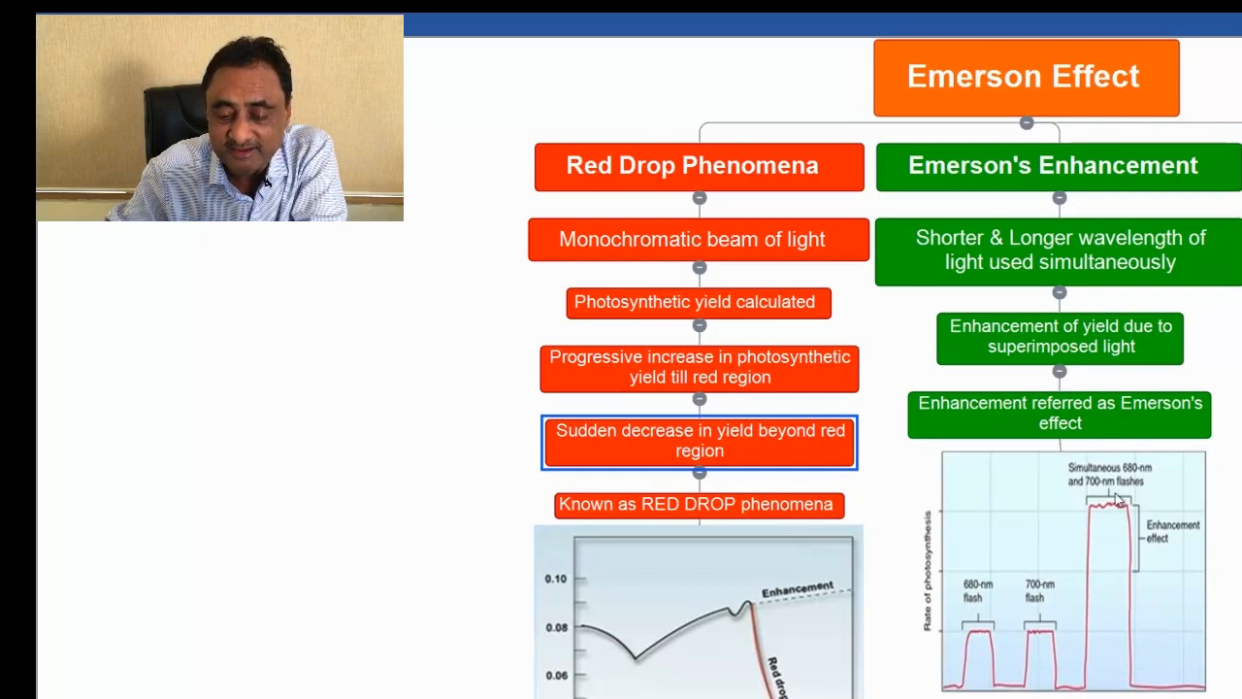
{"action": "mouse_move", "coordinate": [1101, 550]}
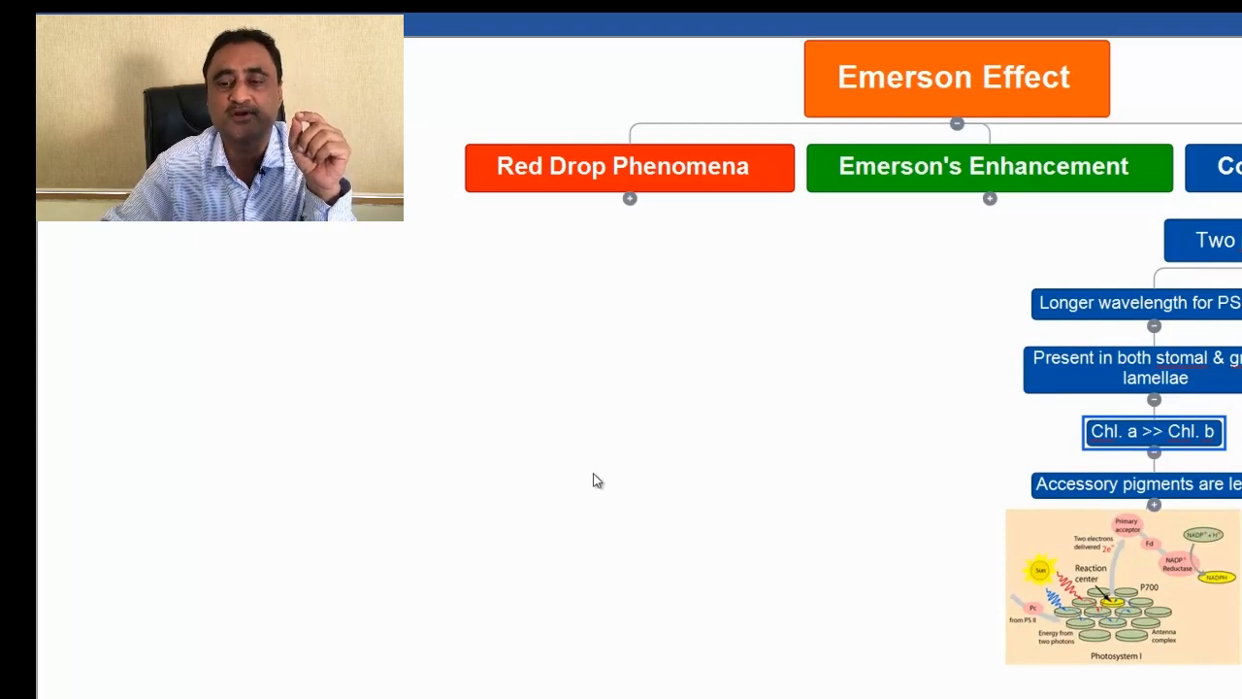
Collapse the 'Longer wavelength for PS' node, hiding the pigment nodes and Photosystem I diagram
{"action": "left_click", "coordinate": [1154, 326]}
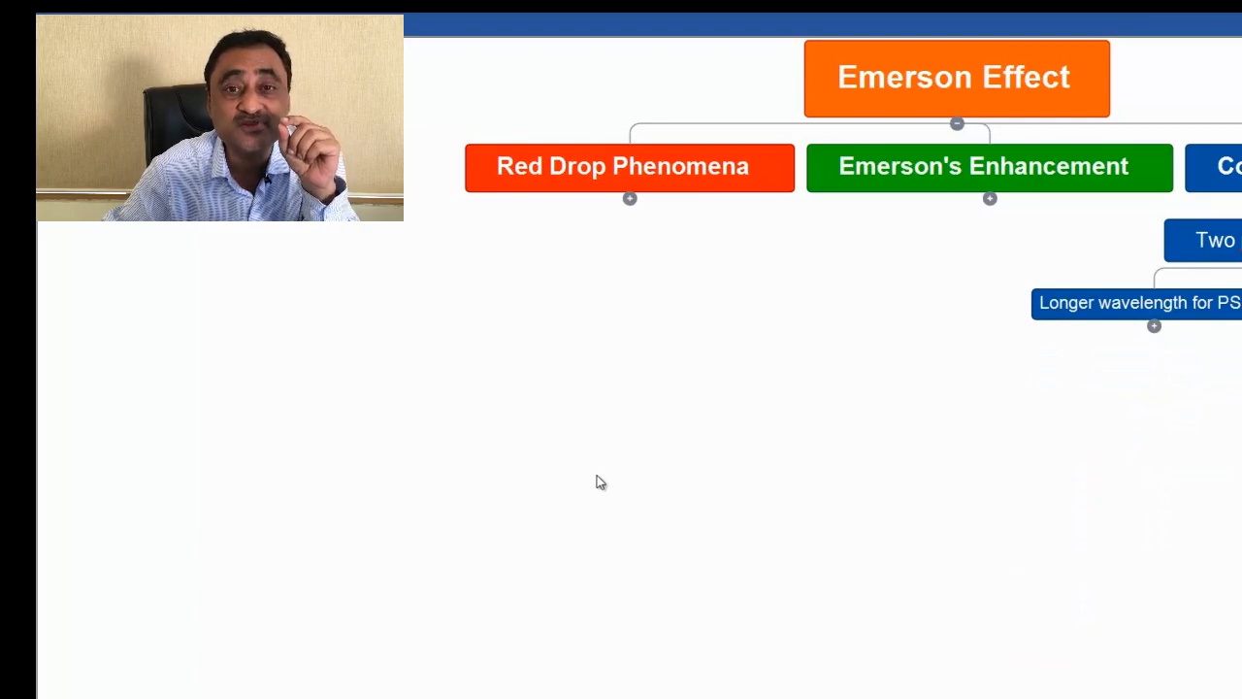